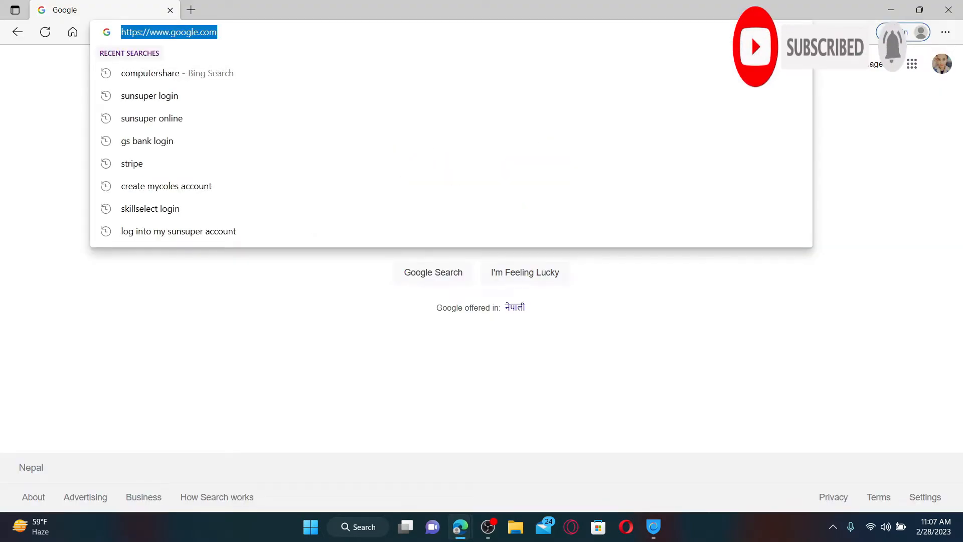
{"action": "type", "text": "www.computershare.com"}
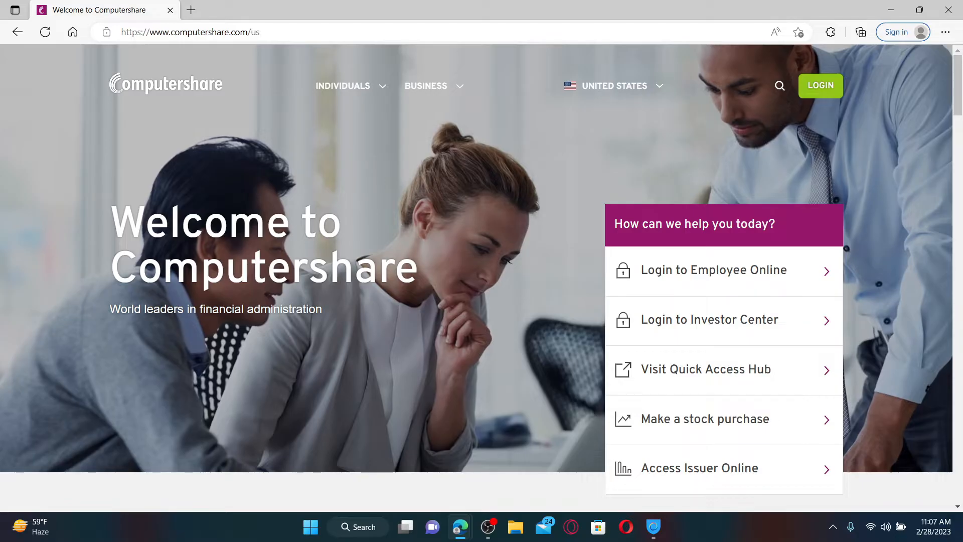
{"action": "mouse_move", "coordinate": [742, 58]}
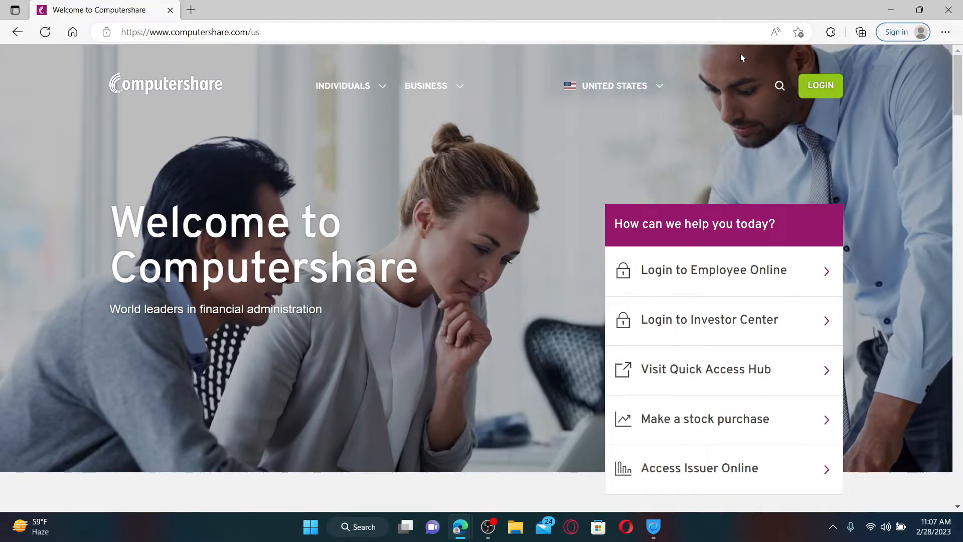
Choose Investor Center from the LOGIN destinations list.
{"action": "left_click", "coordinate": [821, 86]}
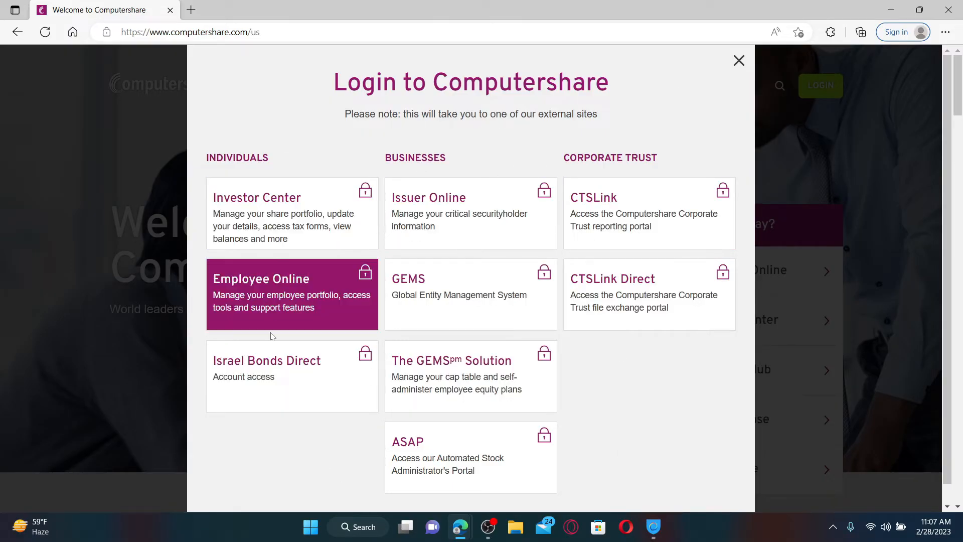
{"action": "mouse_move", "coordinate": [747, 336]}
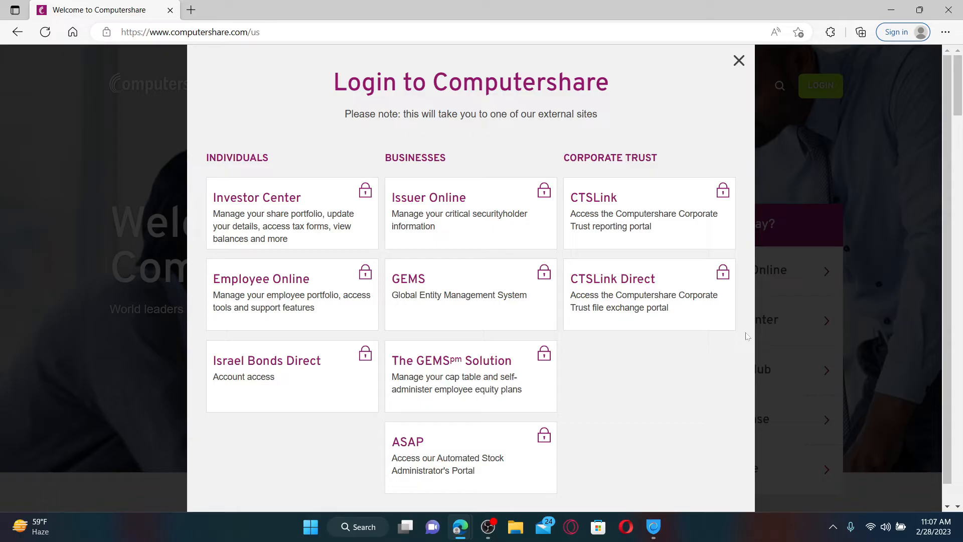
{"action": "mouse_move", "coordinate": [645, 258]}
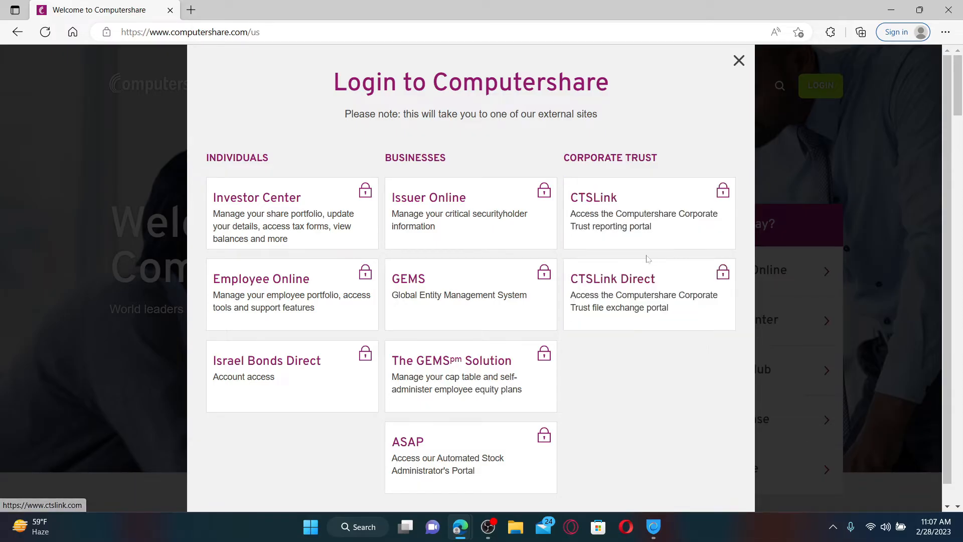
{"action": "mouse_move", "coordinate": [457, 223]}
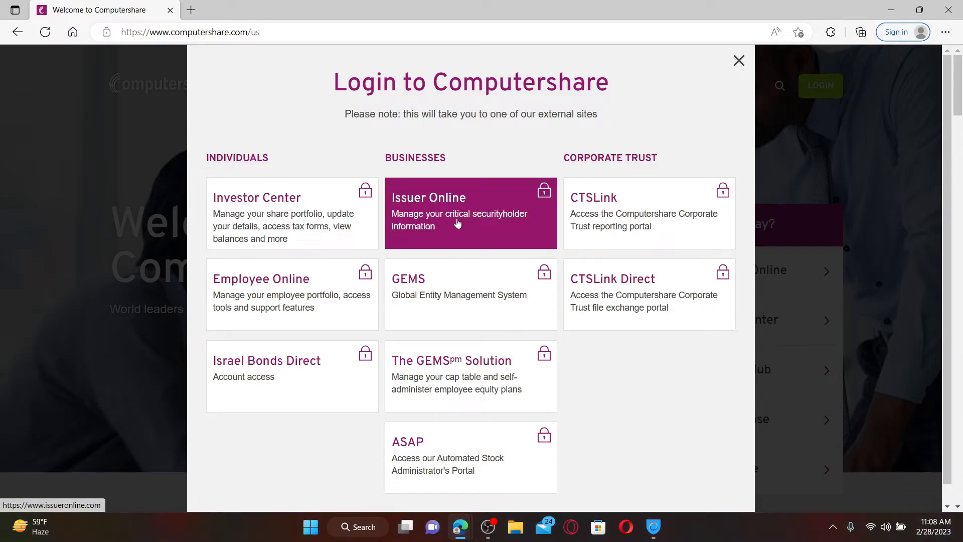
{"action": "mouse_move", "coordinate": [292, 227]}
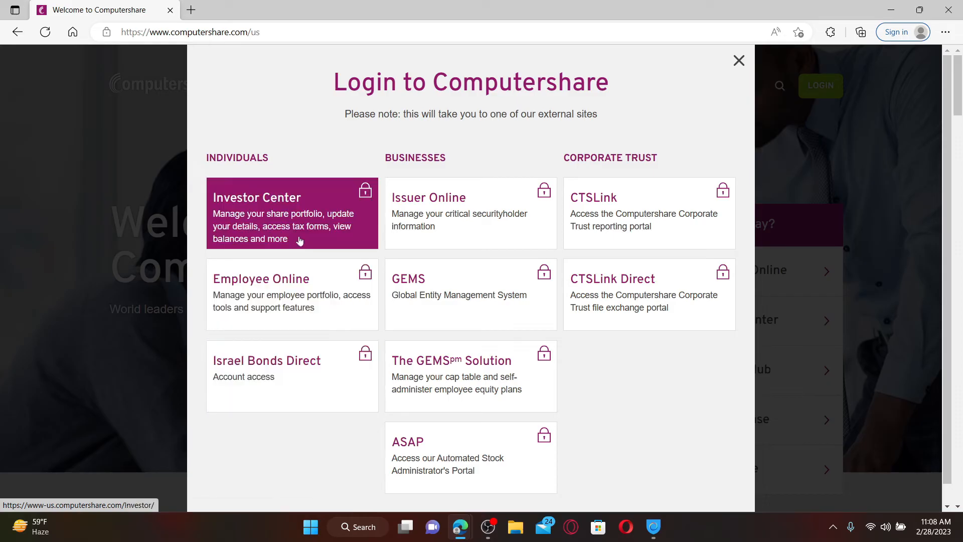
{"action": "left_click", "coordinate": [292, 212]}
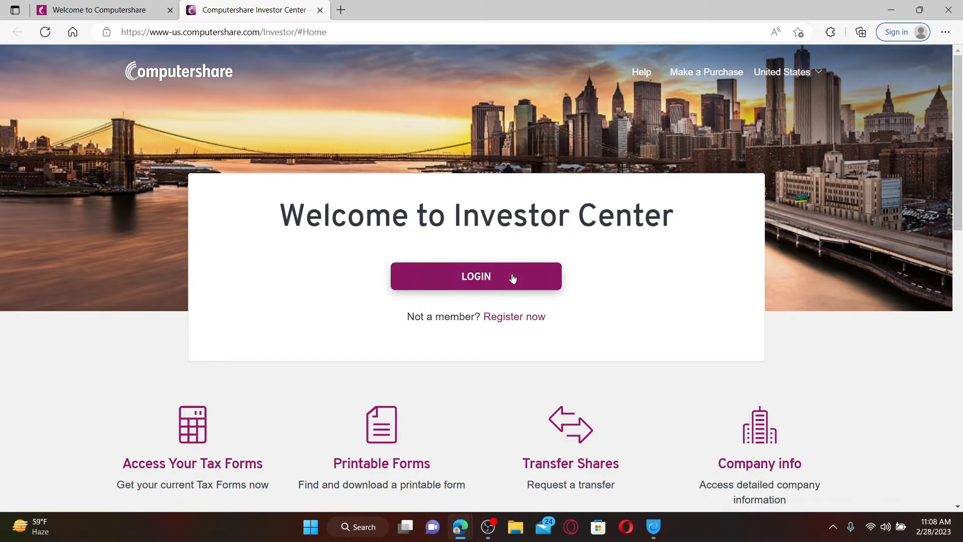
{"action": "mouse_move", "coordinate": [550, 269]}
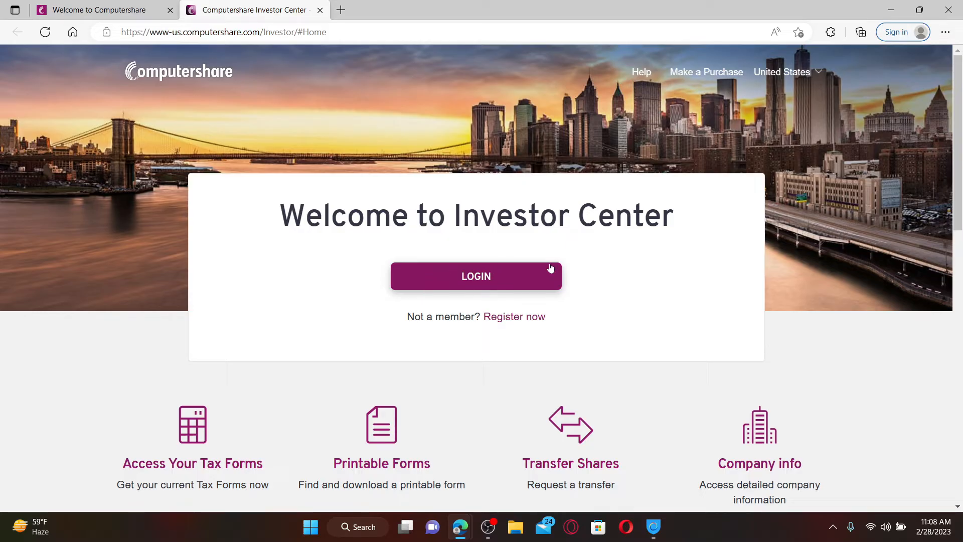
{"action": "mouse_move", "coordinate": [422, 354]}
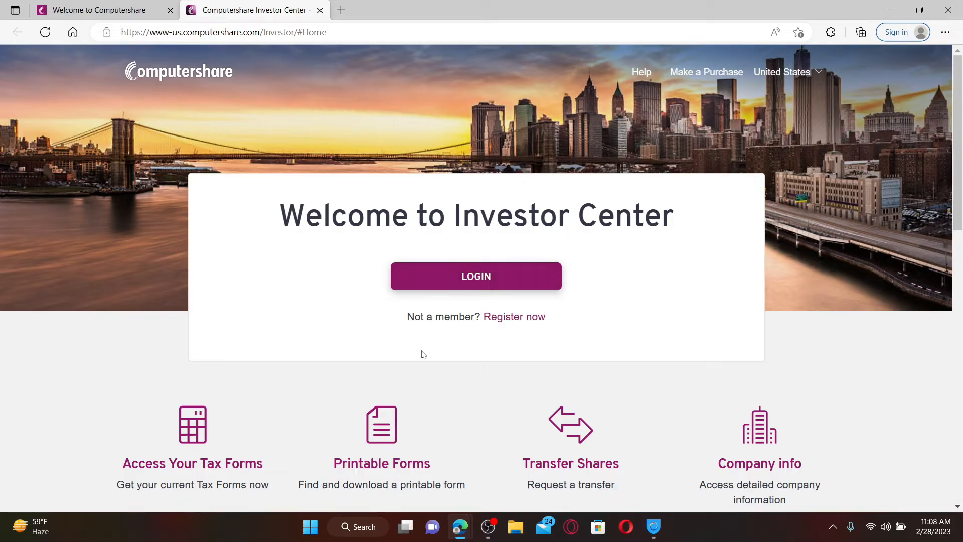
{"action": "mouse_move", "coordinate": [514, 316]}
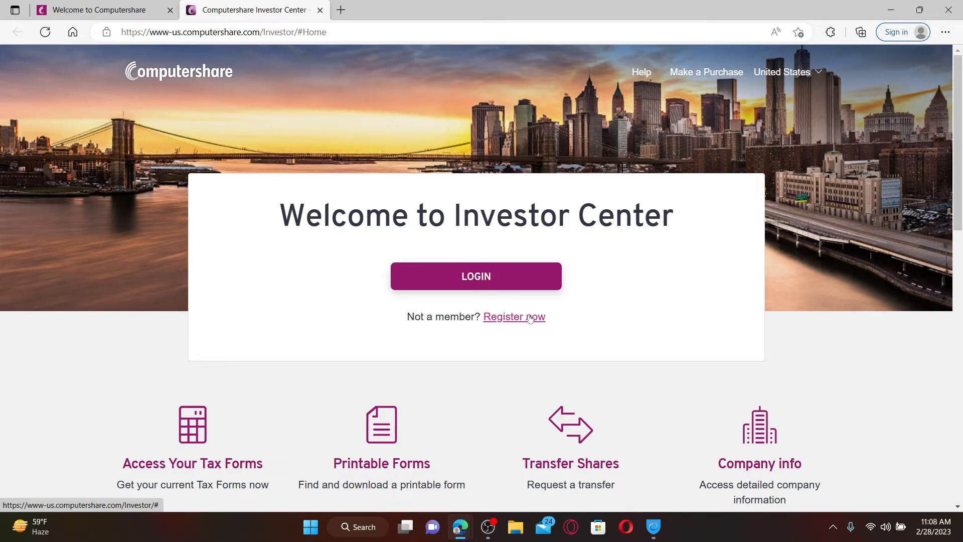
{"action": "mouse_move", "coordinate": [500, 263]}
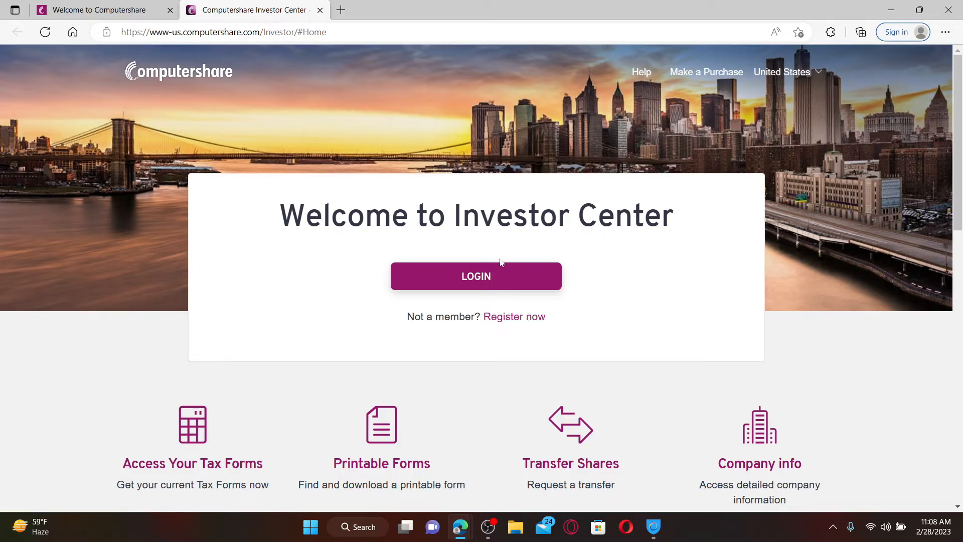
Log in with user ID 'rup' and submit it.
{"action": "left_click", "coordinate": [475, 276]}
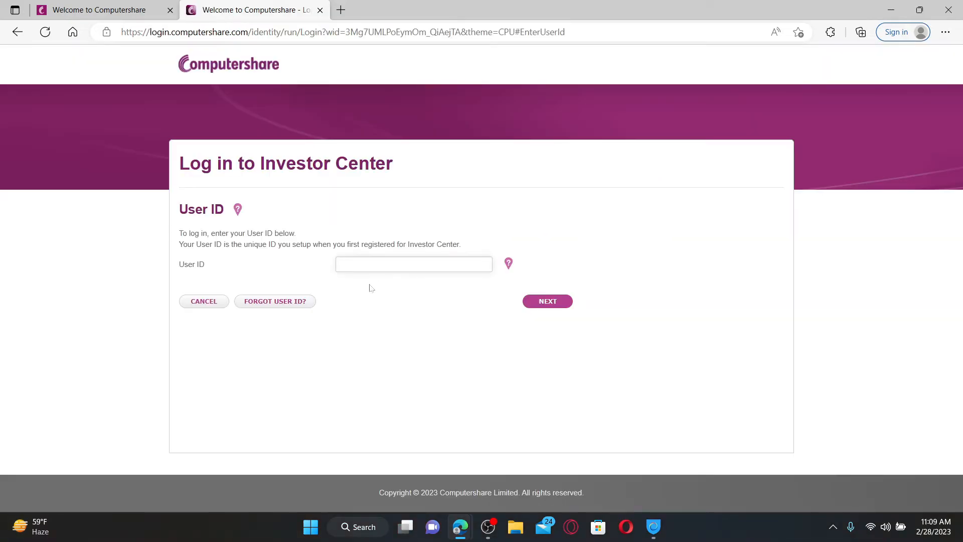
{"action": "type", "text": "rupadulal"}
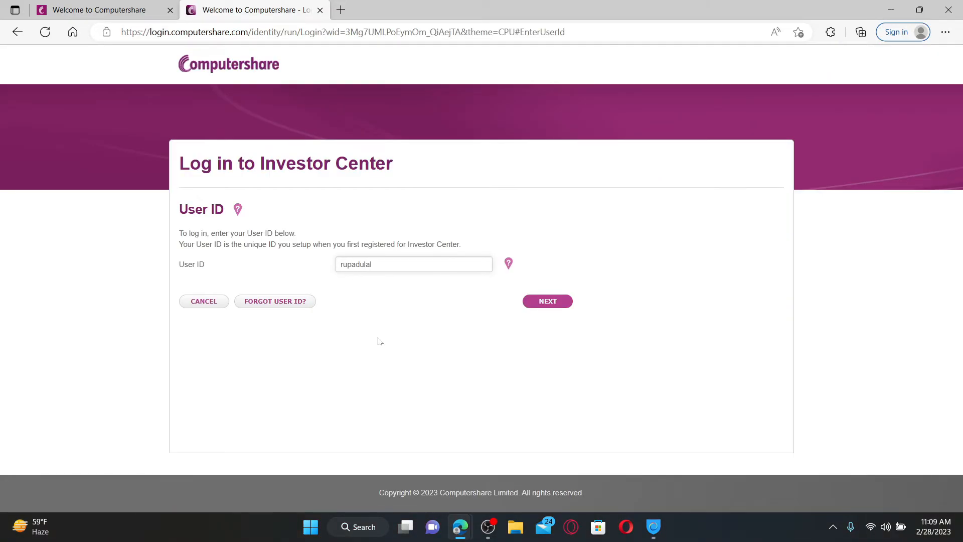
{"action": "mouse_move", "coordinate": [390, 229]}
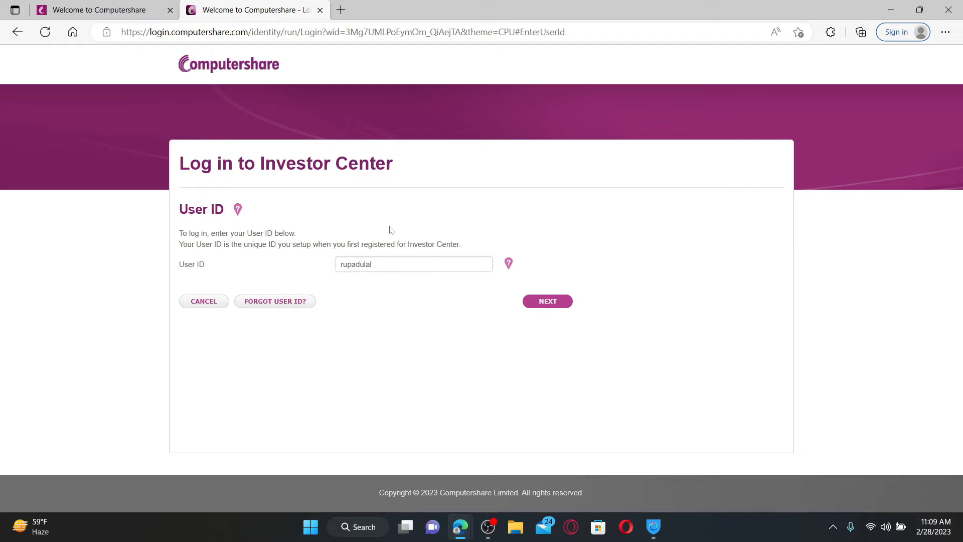
{"action": "mouse_move", "coordinate": [274, 301]}
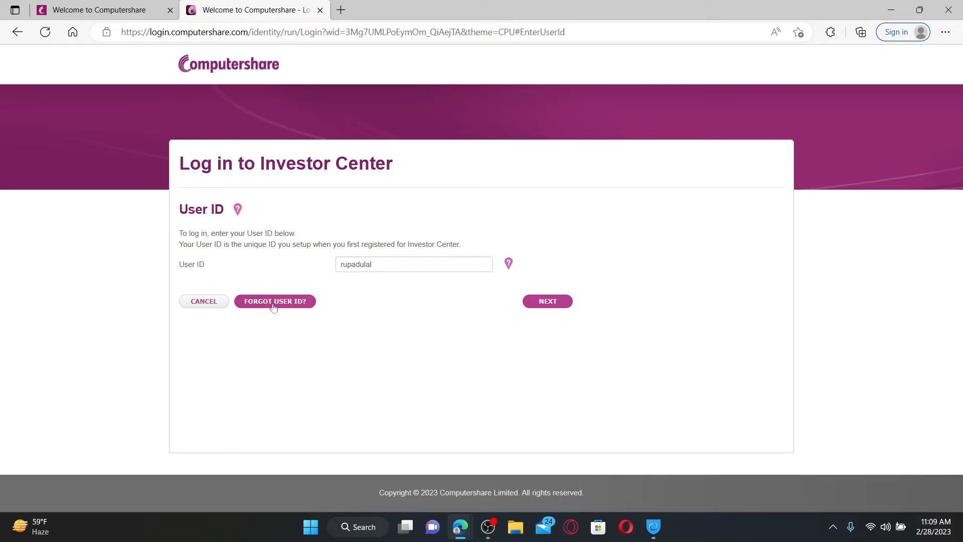
{"action": "mouse_move", "coordinate": [442, 281]}
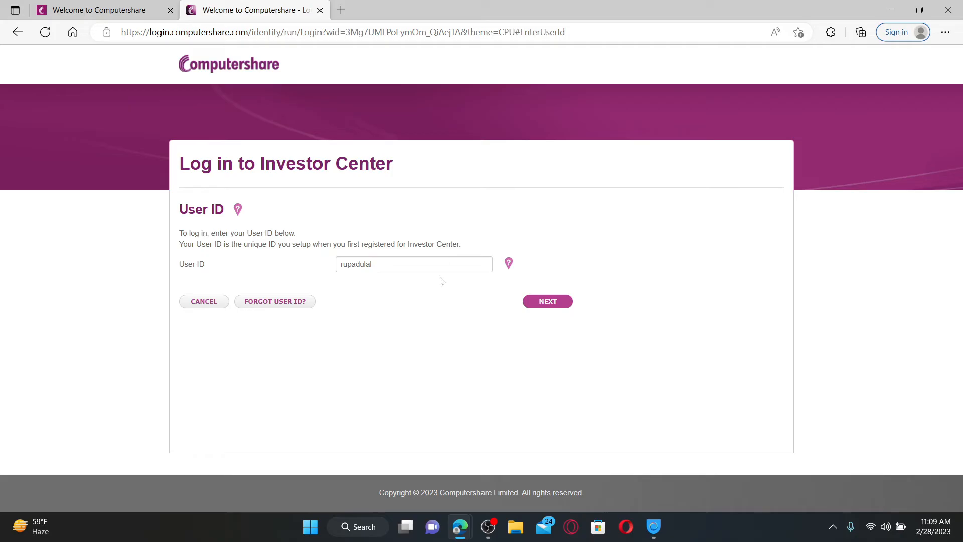
{"action": "mouse_move", "coordinate": [547, 301]}
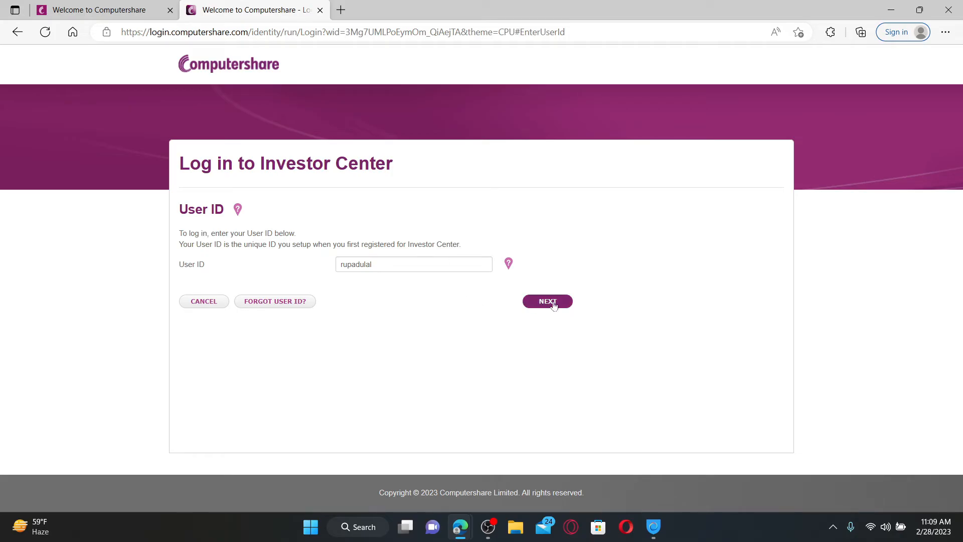
{"action": "left_click", "coordinate": [547, 301]}
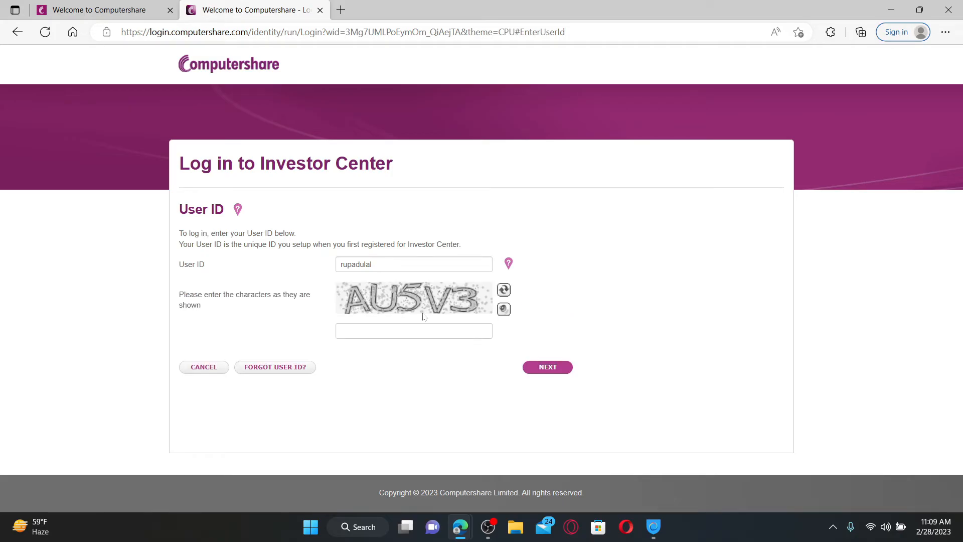
Enter the verification characters AU5V3 in the captcha box.
{"action": "left_click", "coordinate": [414, 331]}
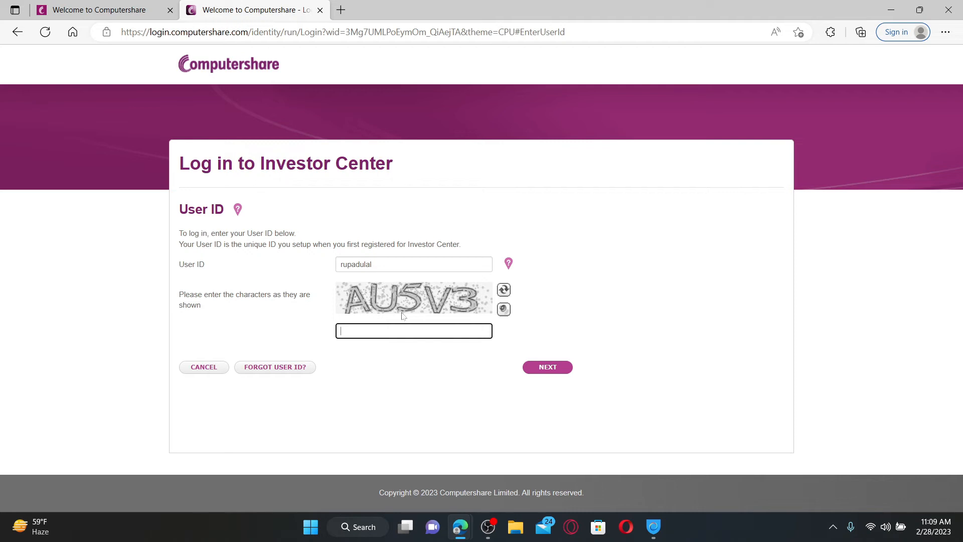
{"action": "type", "text": "A"}
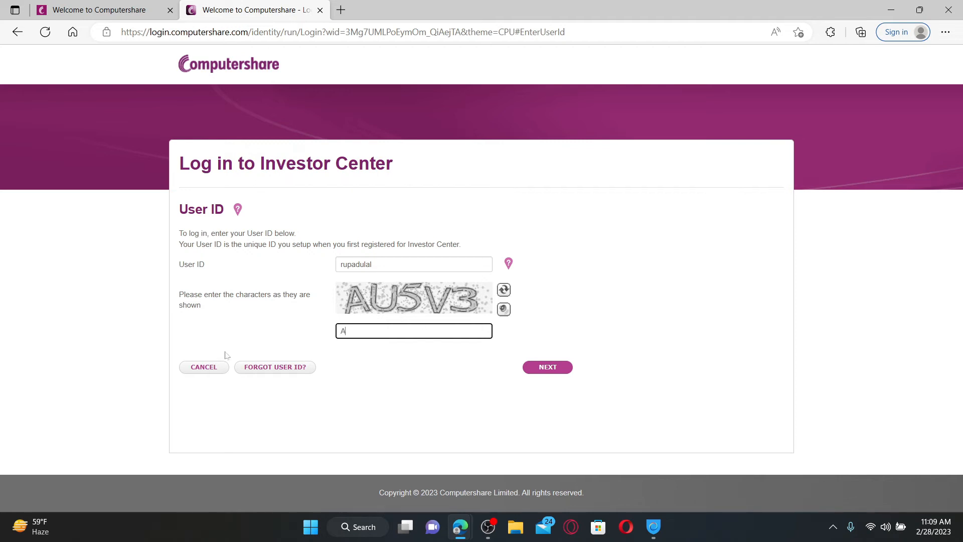
{"action": "type", "text": "U"}
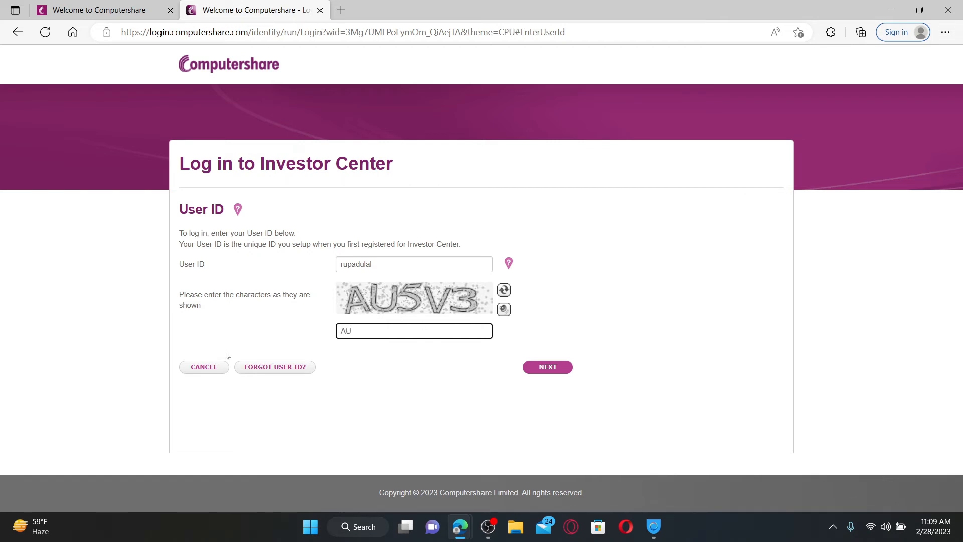
{"action": "type", "text": "5V3"}
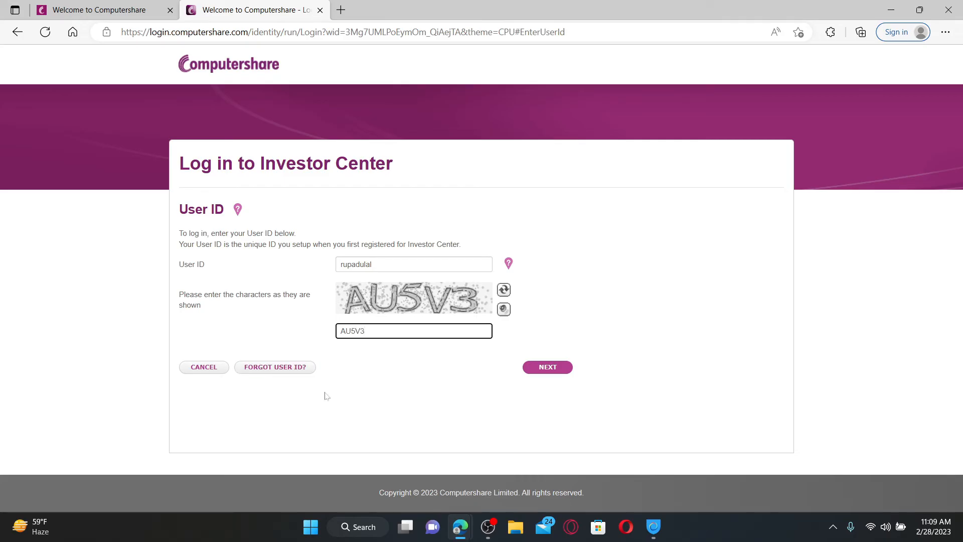